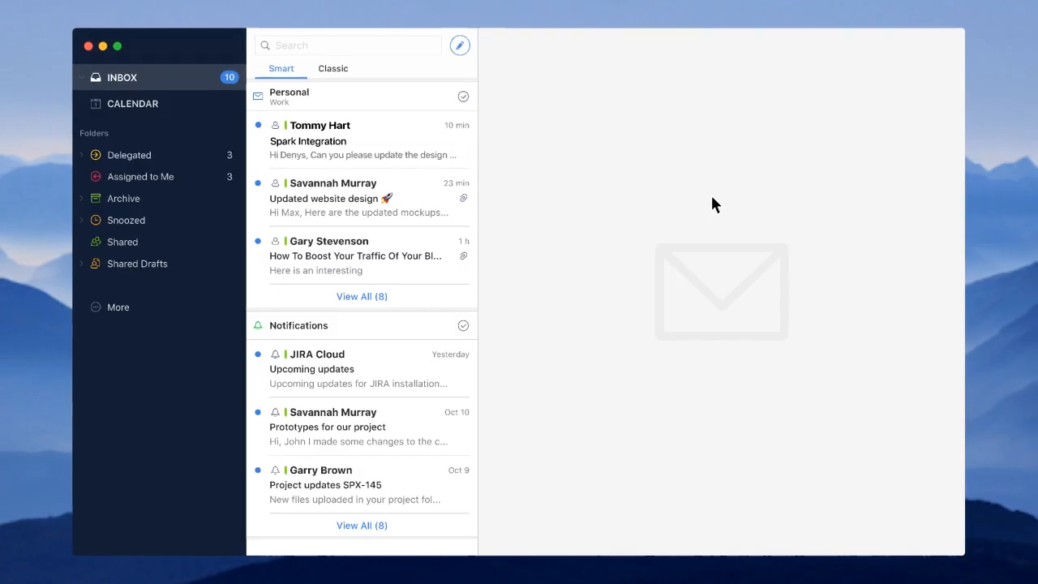
click(362, 140)
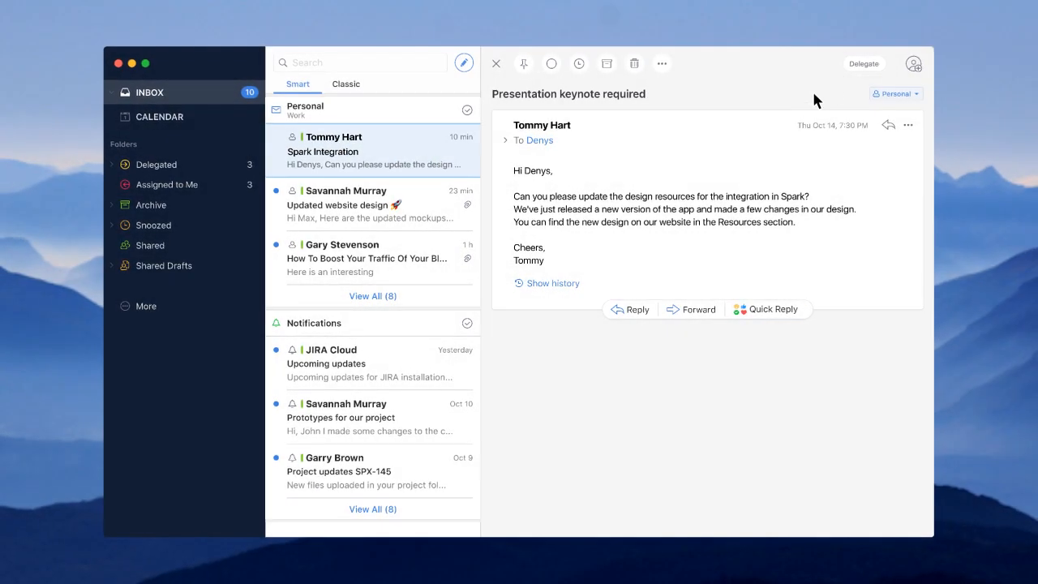
click(863, 63)
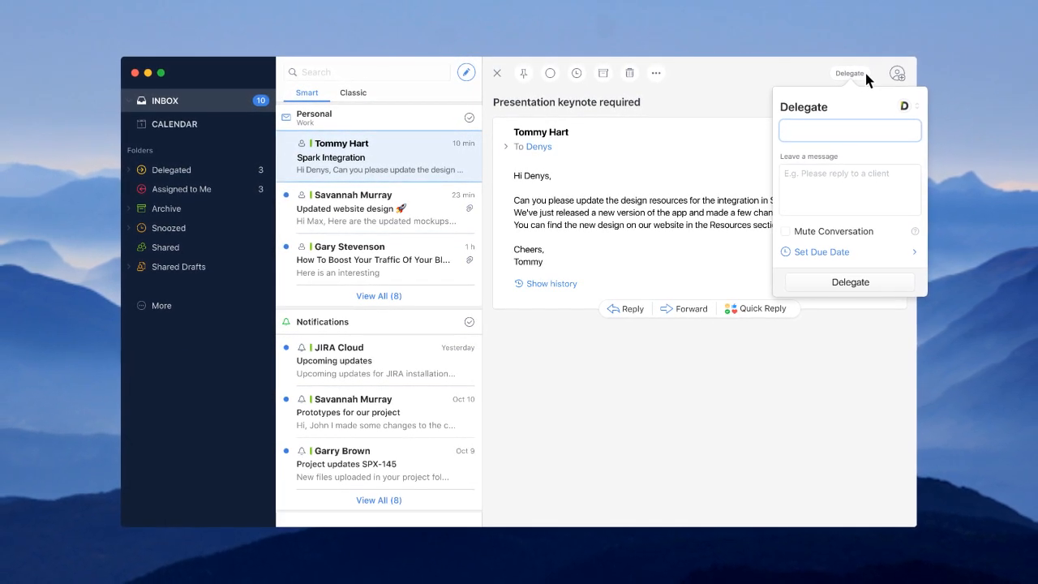
text(And)
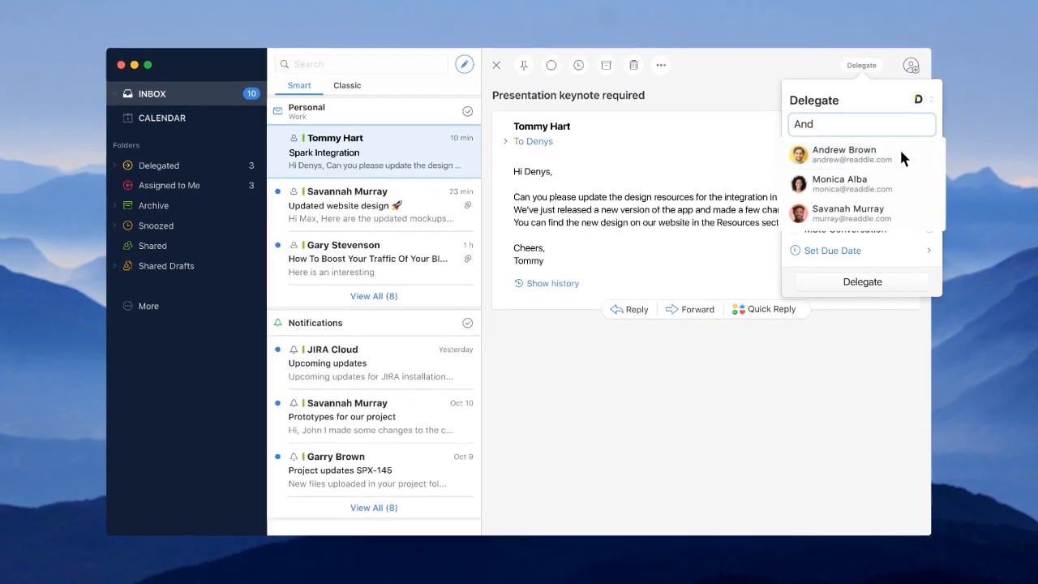
click(843, 154)
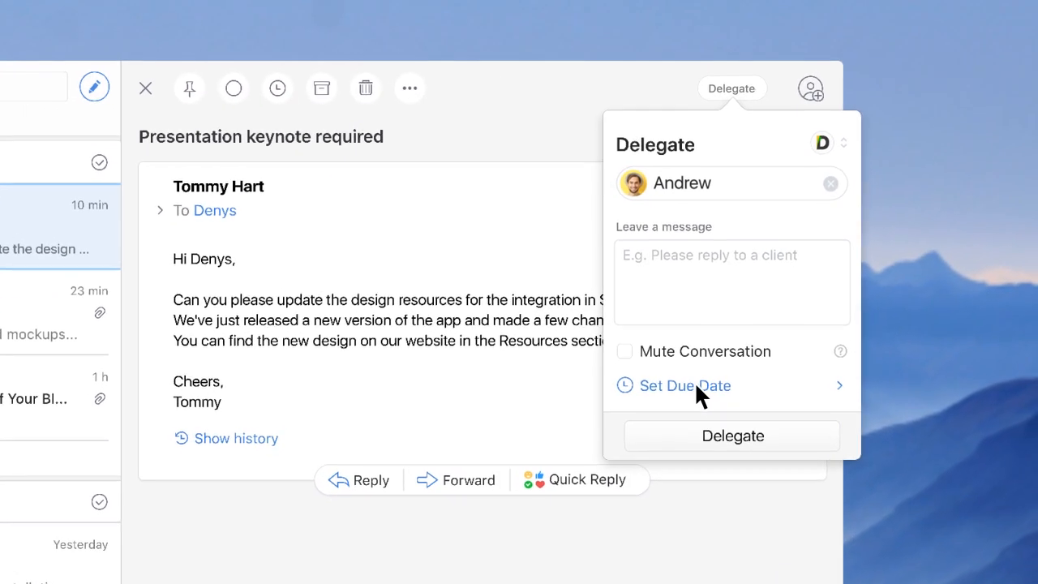
click(685, 385)
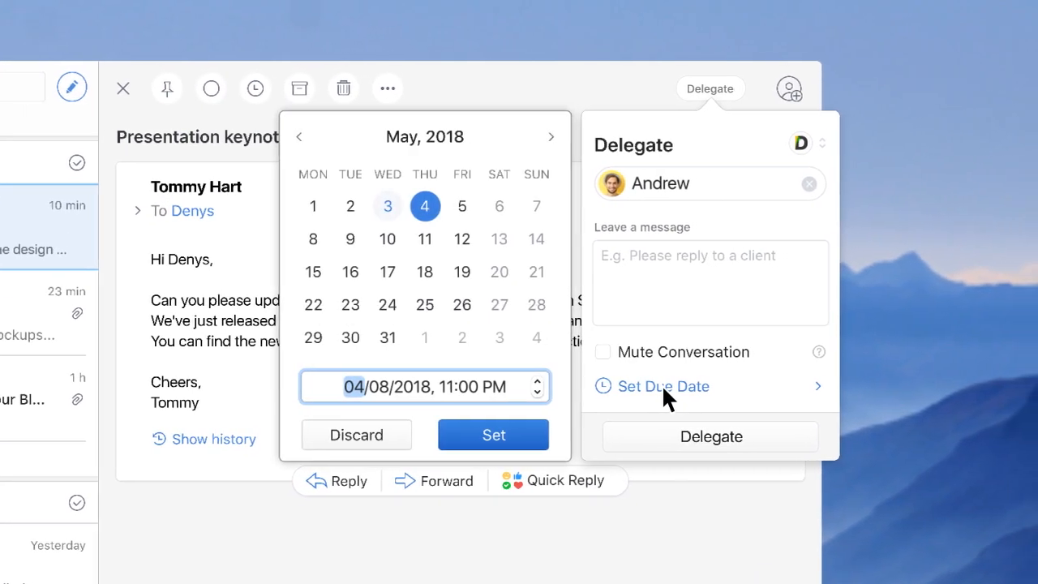
click(433, 206)
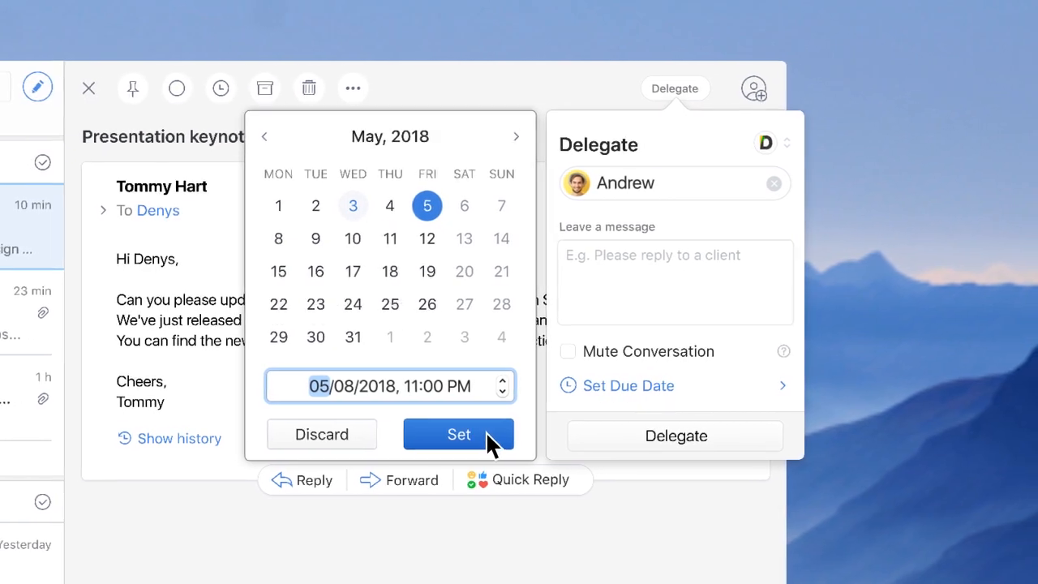
click(458, 434)
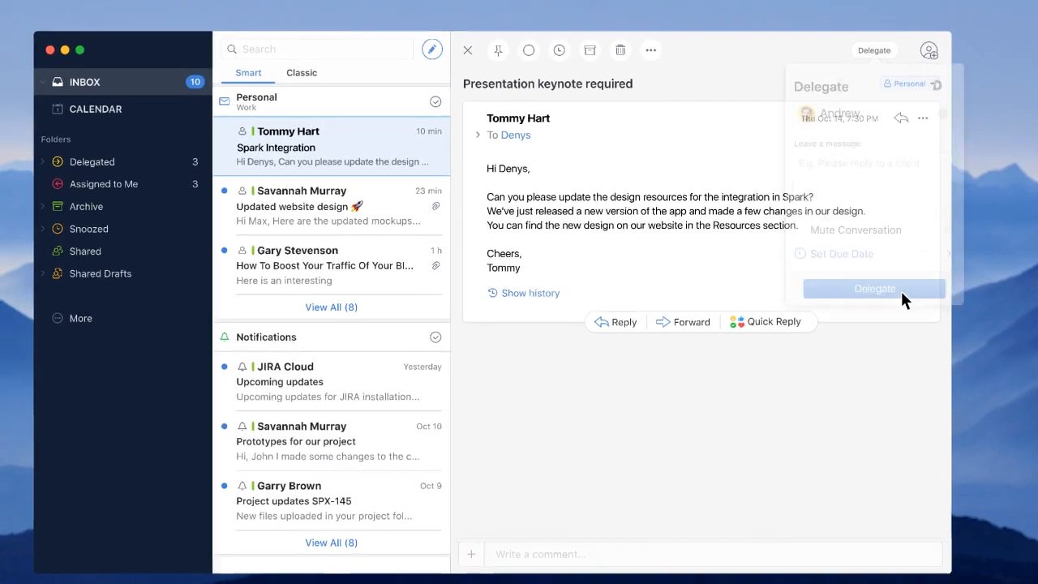
- Delegate to Andrew and comment 'Yes, then work on contextual menu.'
click(874, 288)
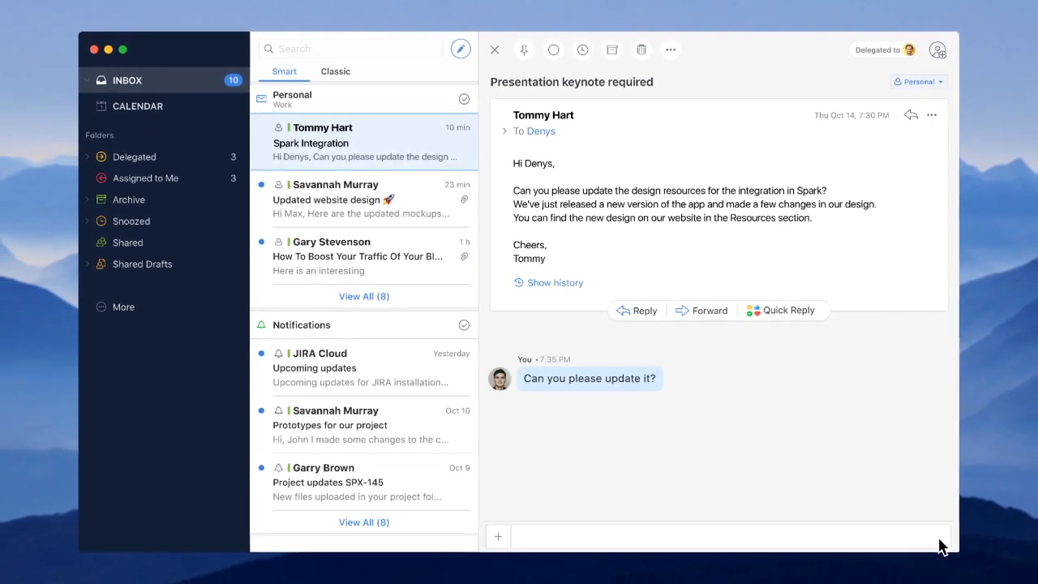
click(721, 530)
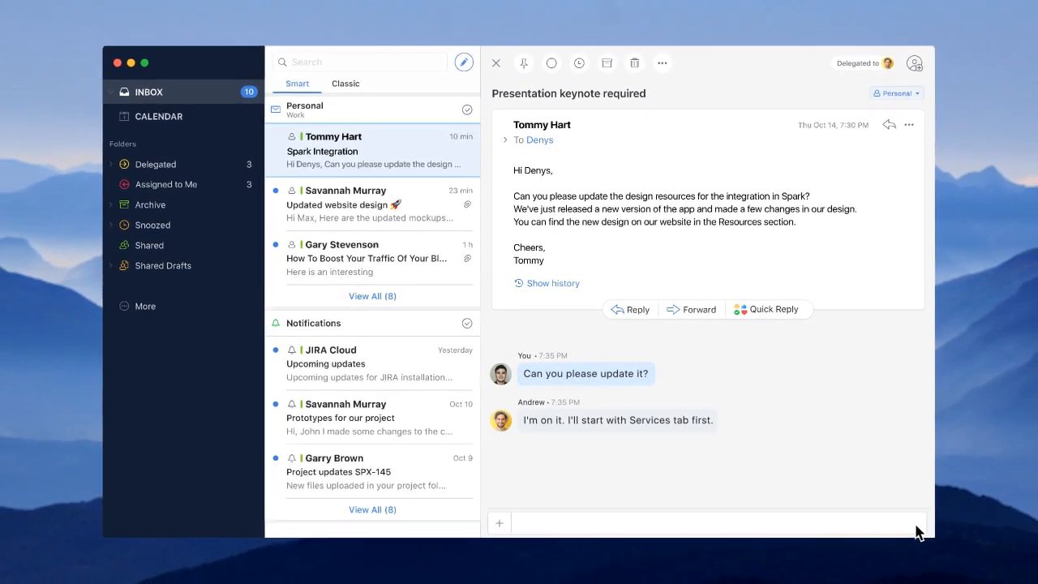
text(Yes, then work on contextual menu.)
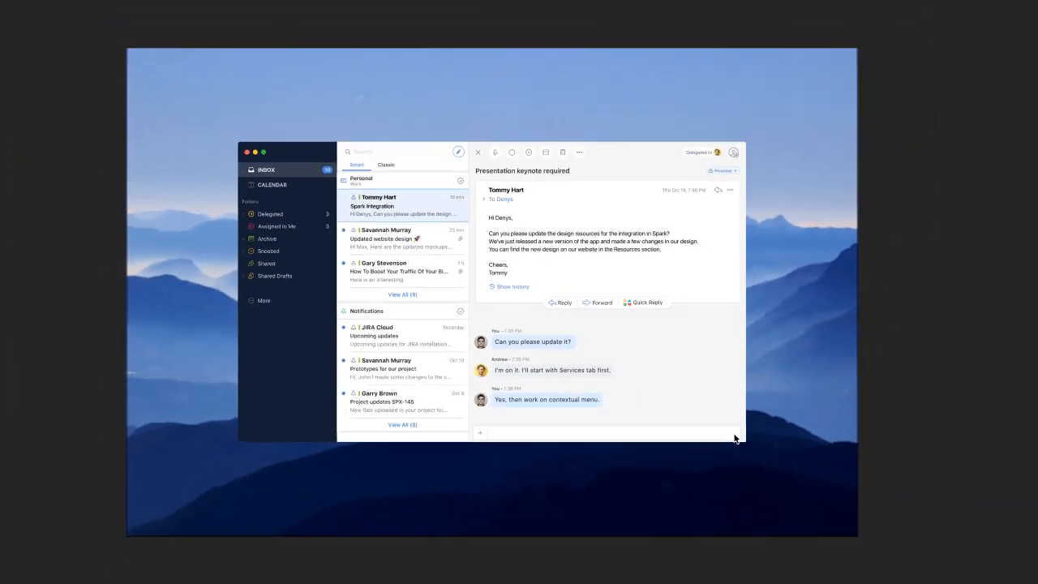
click(883, 66)
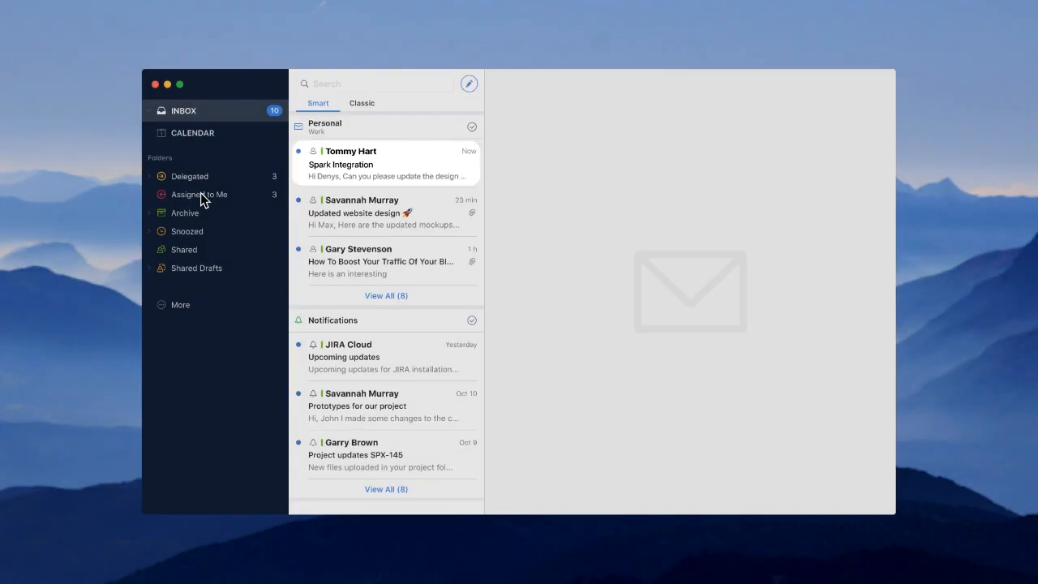
- Show the Delegated folder listing the three delegated emails
click(190, 176)
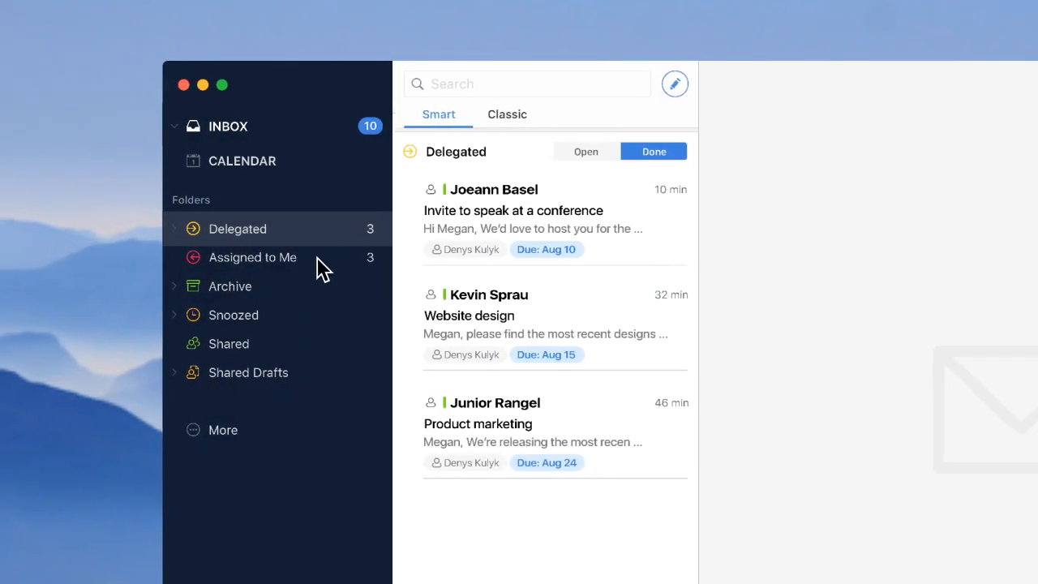
- Open the Assigned to Me folder to see its three August-due emails
click(252, 257)
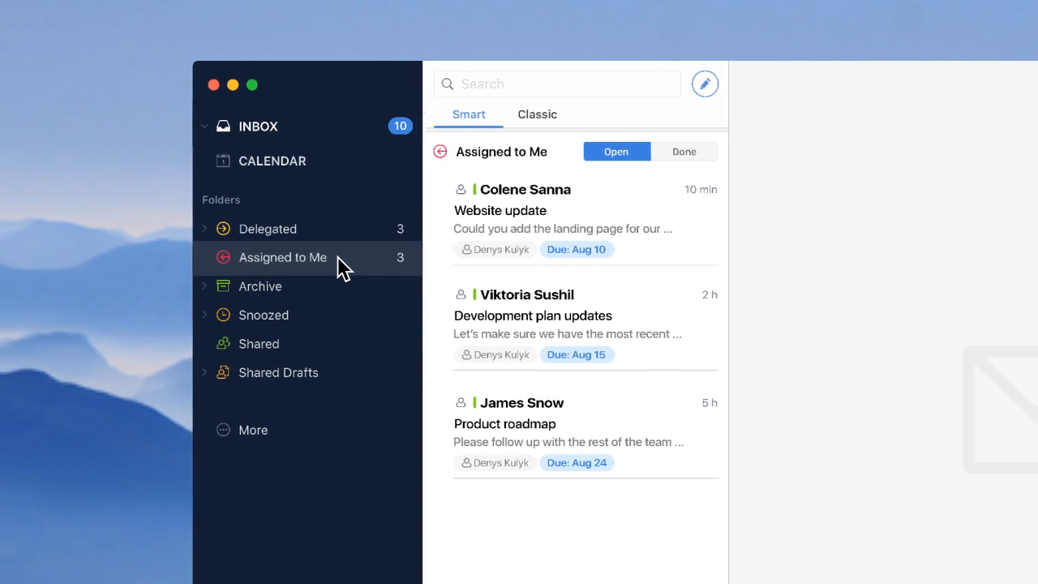